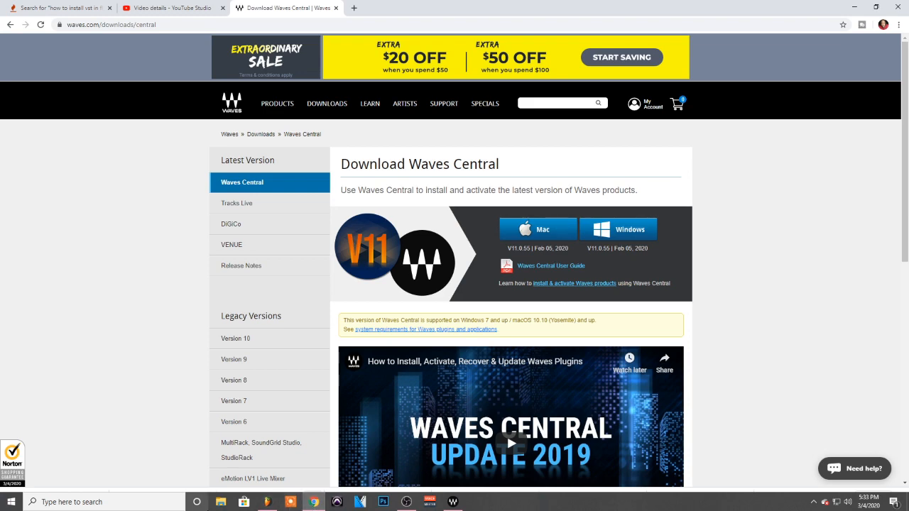
Select every Waves product in the installer list for installation
scroll("down", 3)
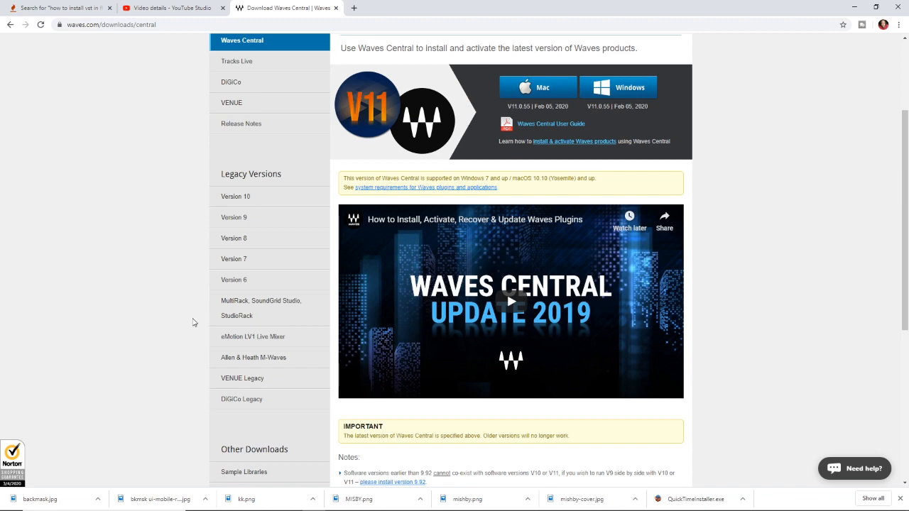
scroll("down", 3)
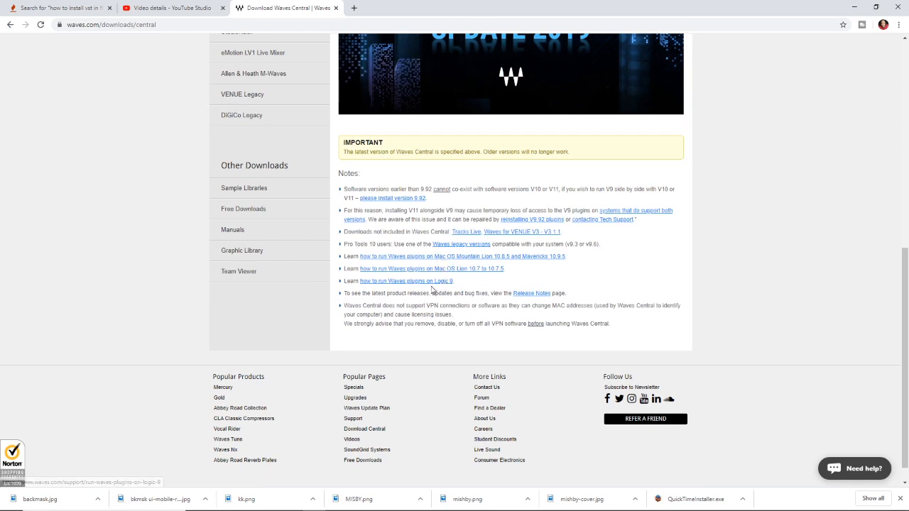
mouse_move(377, 287)
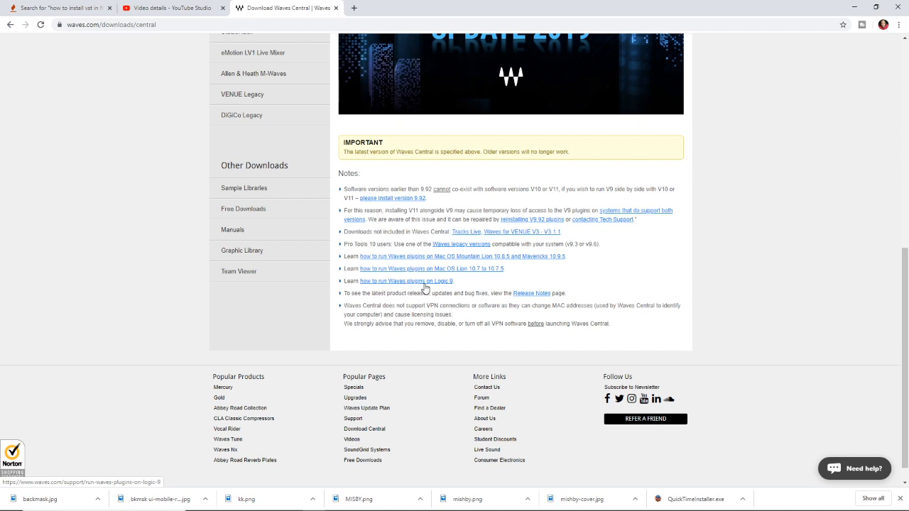
mouse_move(438, 286)
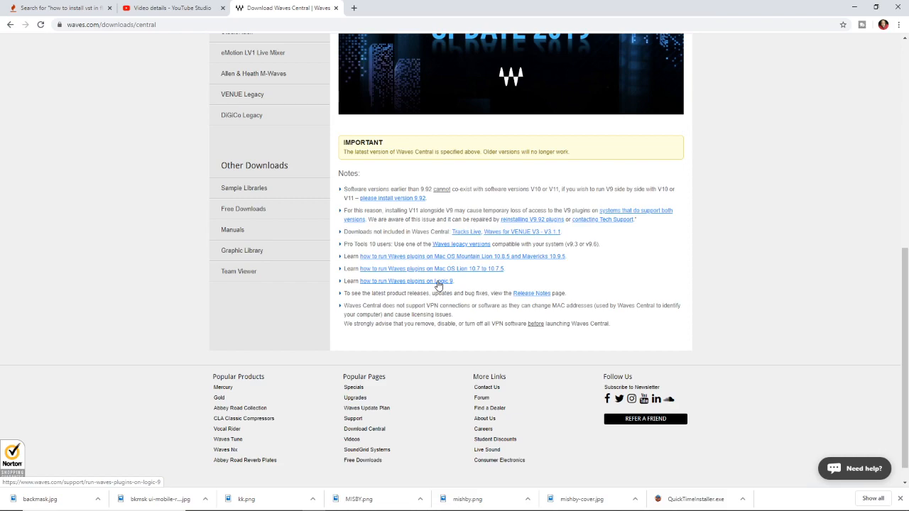
mouse_move(437, 284)
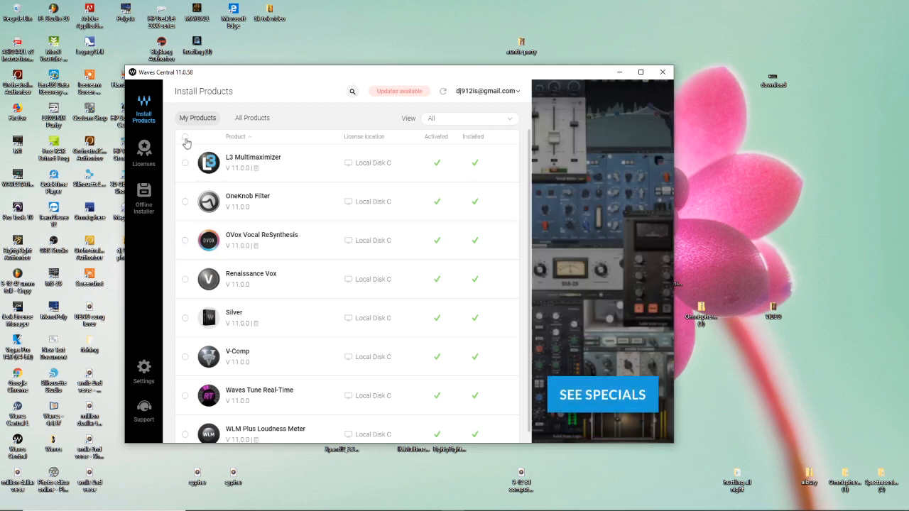
left_click(184, 136)
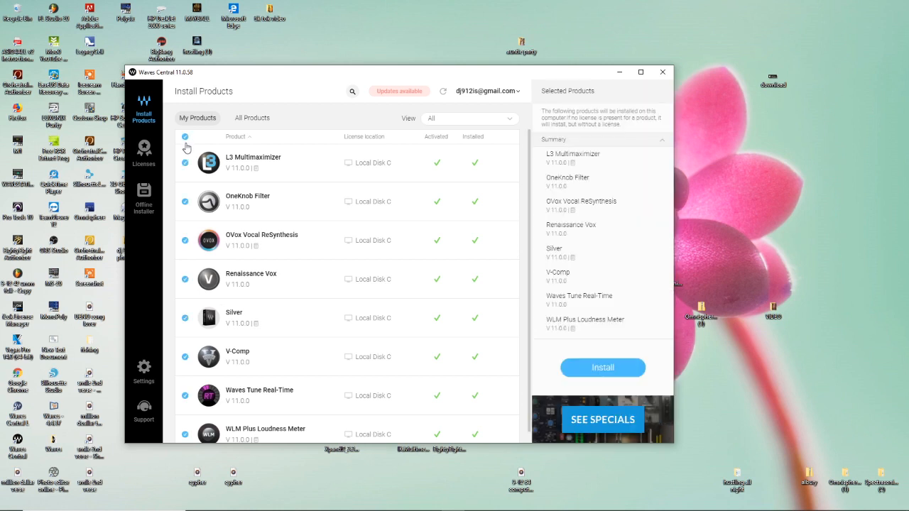
mouse_move(176, 287)
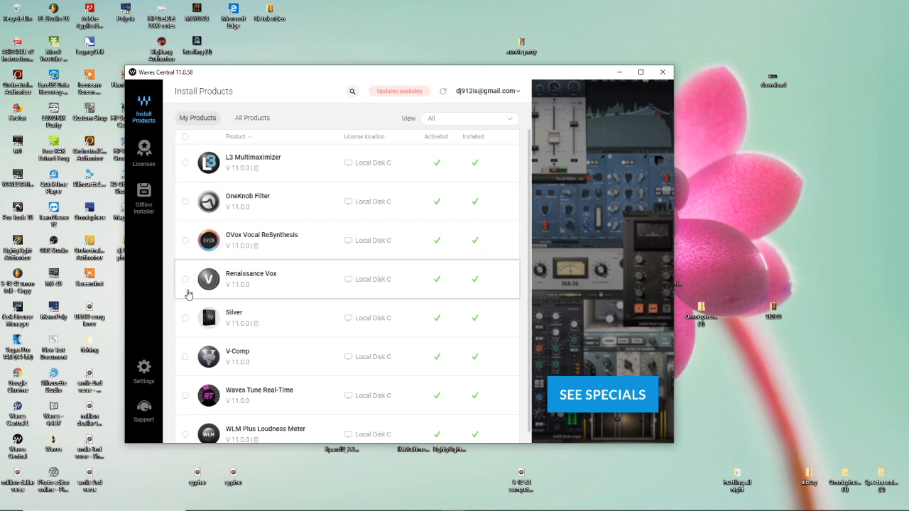
left_click(184, 240)
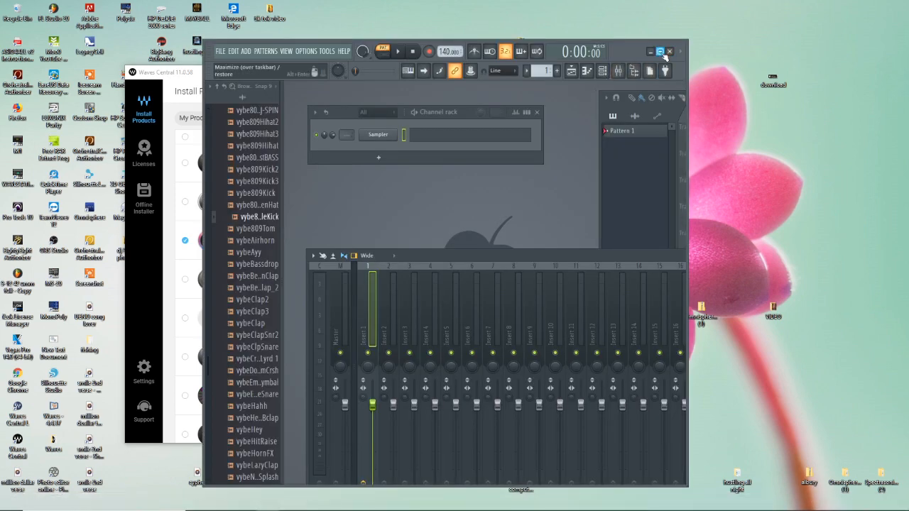
Maximize FL Studio and bring up the generator plugin list from the channel rack
left_click(659, 51)
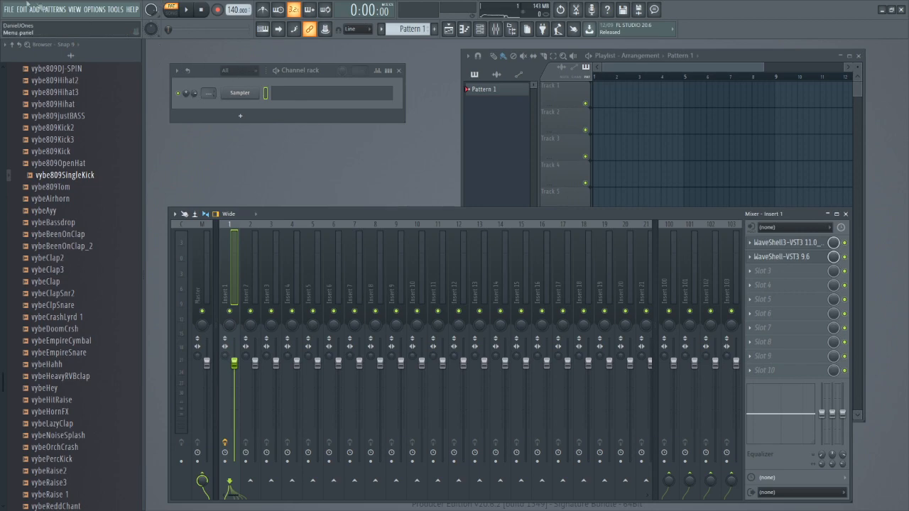
left_click(32, 8)
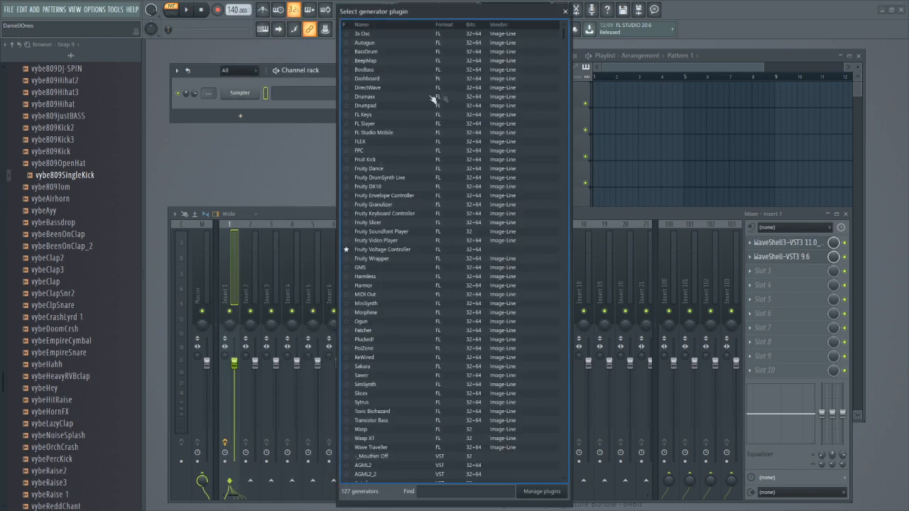
scroll("down", 3)
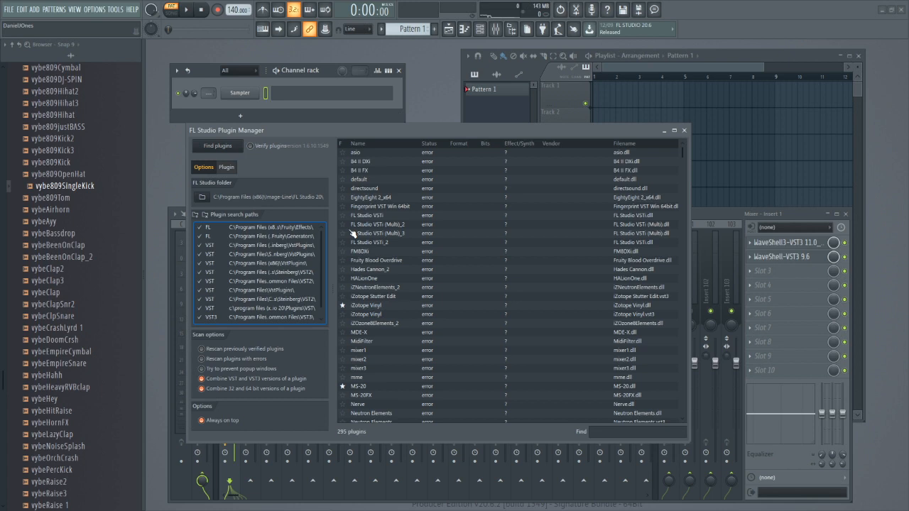
mouse_move(390, 230)
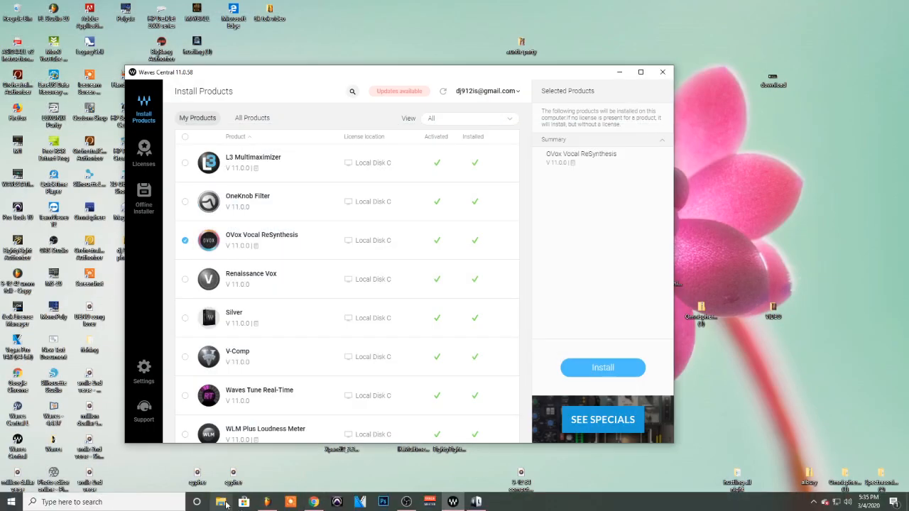
Browse File Explorer to This PC > Local Disk (C:) > Program Files (x86) > VstPlugins
left_click(222, 502)
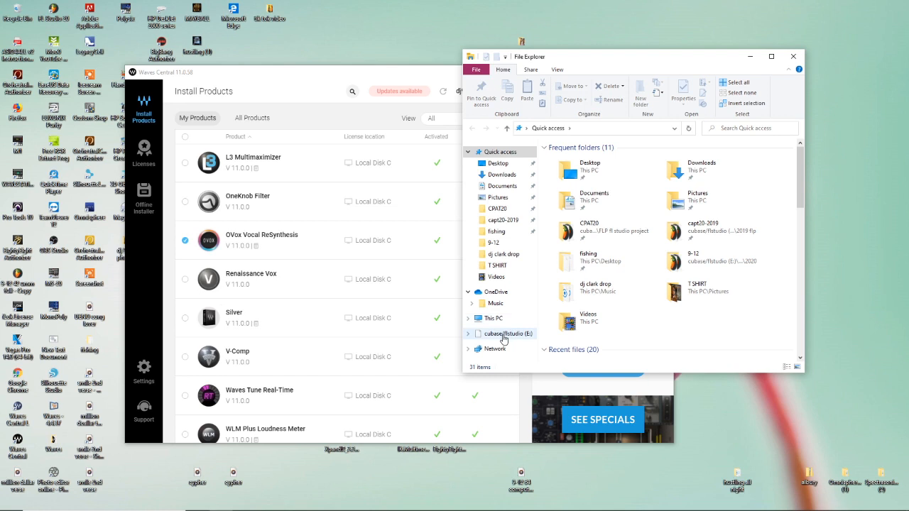
left_click(493, 318)
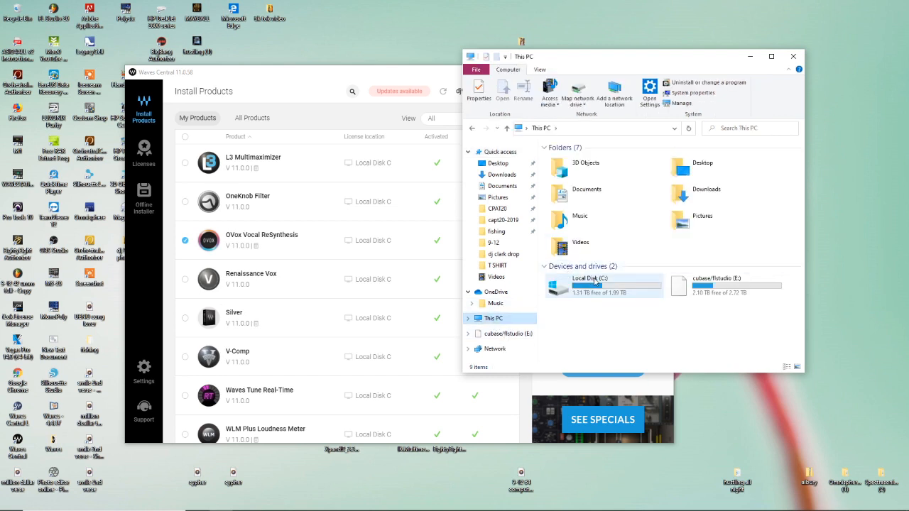
double_click(589, 285)
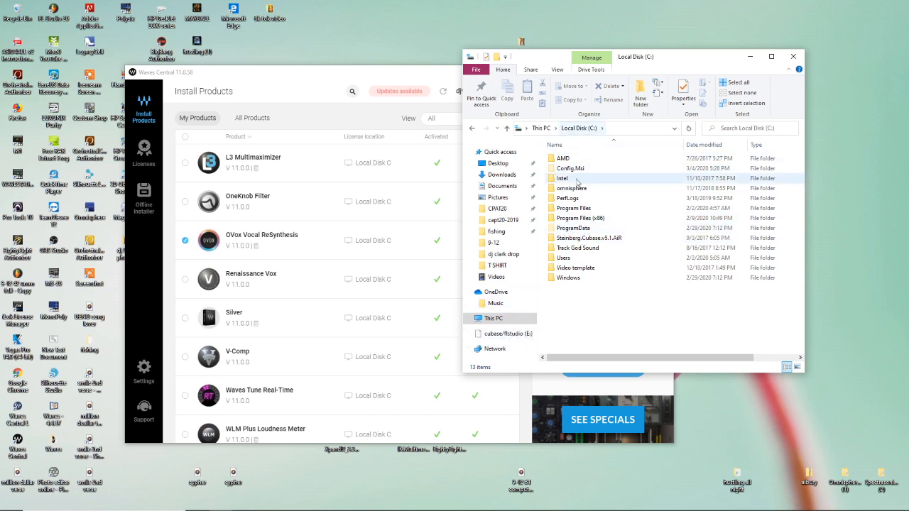
double_click(579, 218)
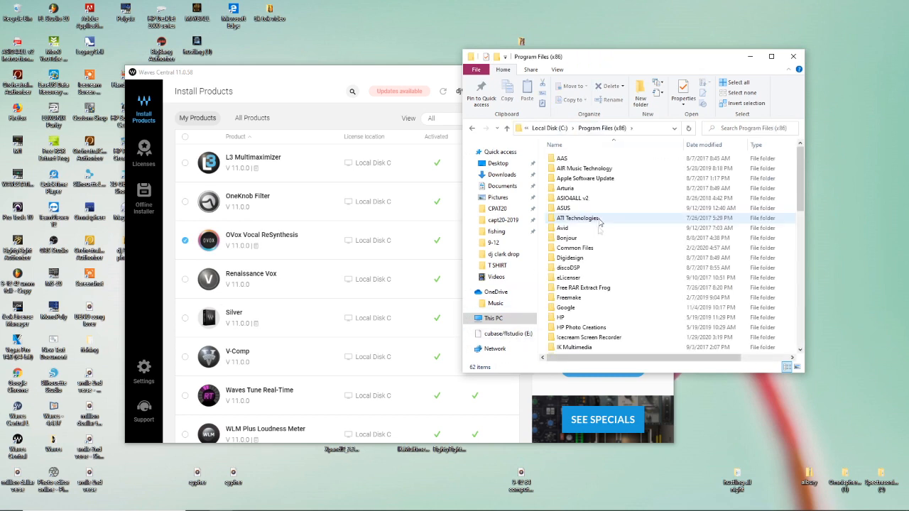
scroll("down", 3)
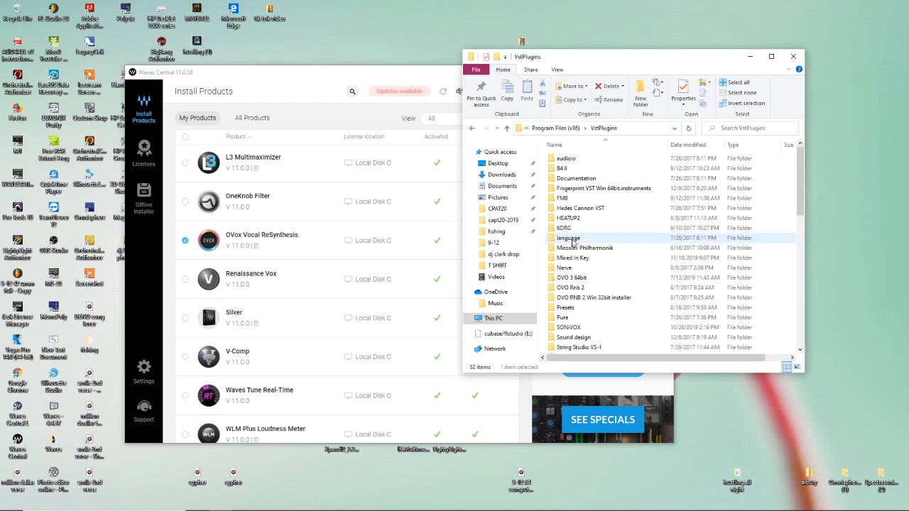
scroll("down", 3)
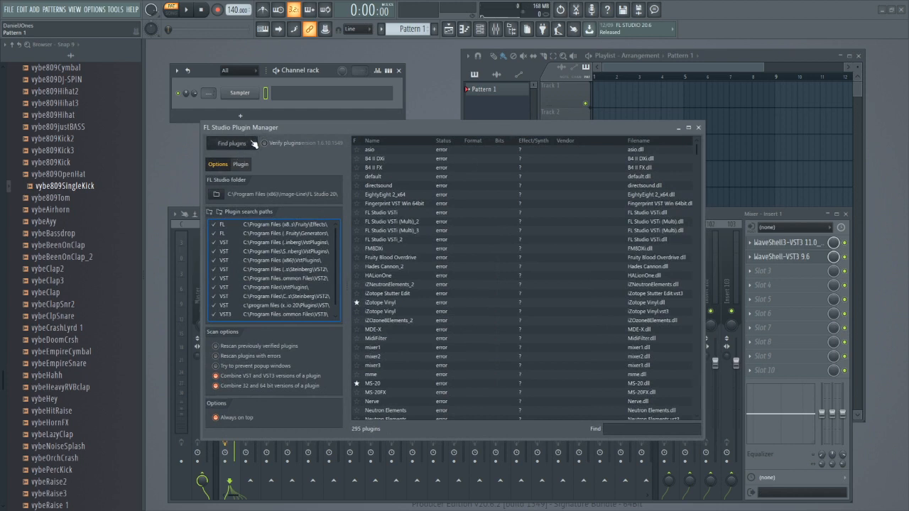
Rescan the plugin folders with Find plugins so VST types and vendors fill in
left_click(230, 142)
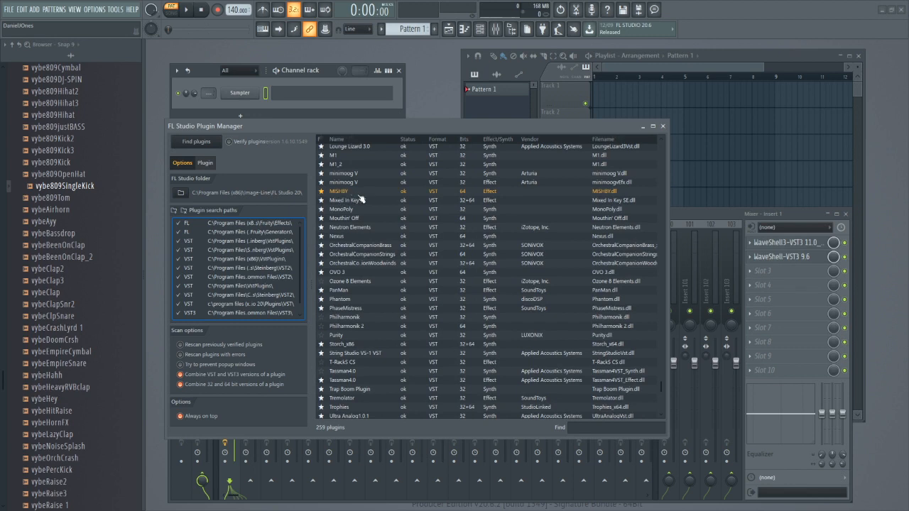
mouse_move(426, 316)
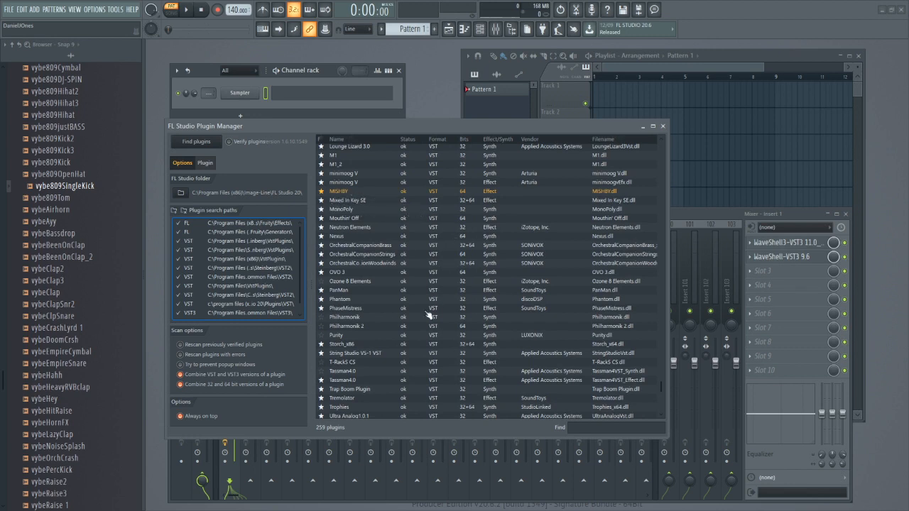
mouse_move(497, 294)
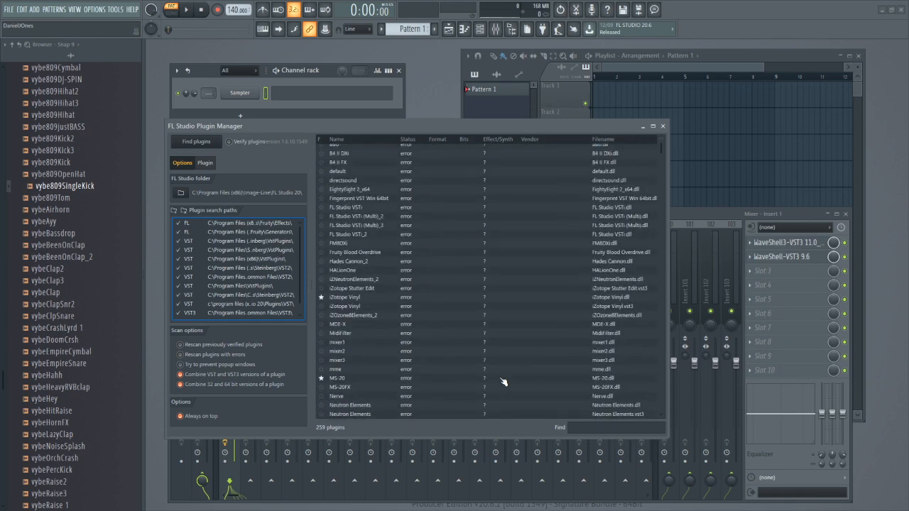
Mark the OVO RNB 2 plugin as a synth and apply the change
scroll("down", 3)
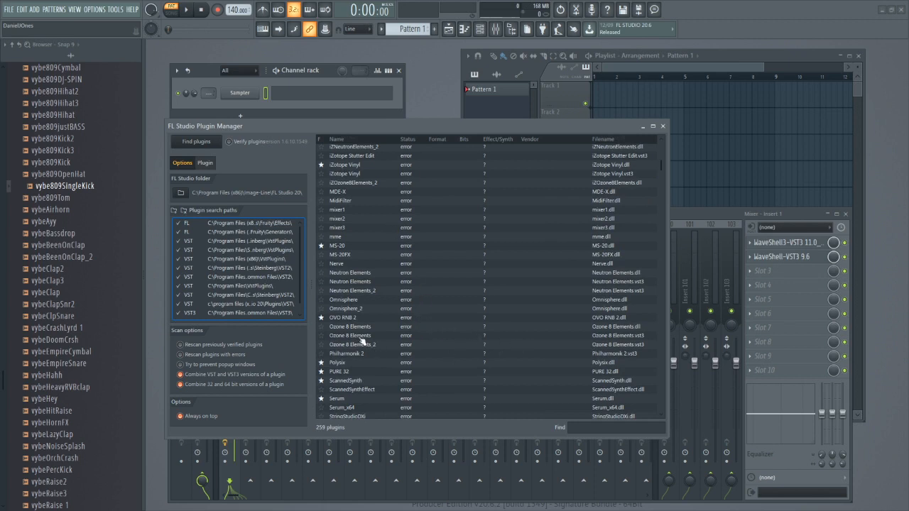
mouse_move(370, 324)
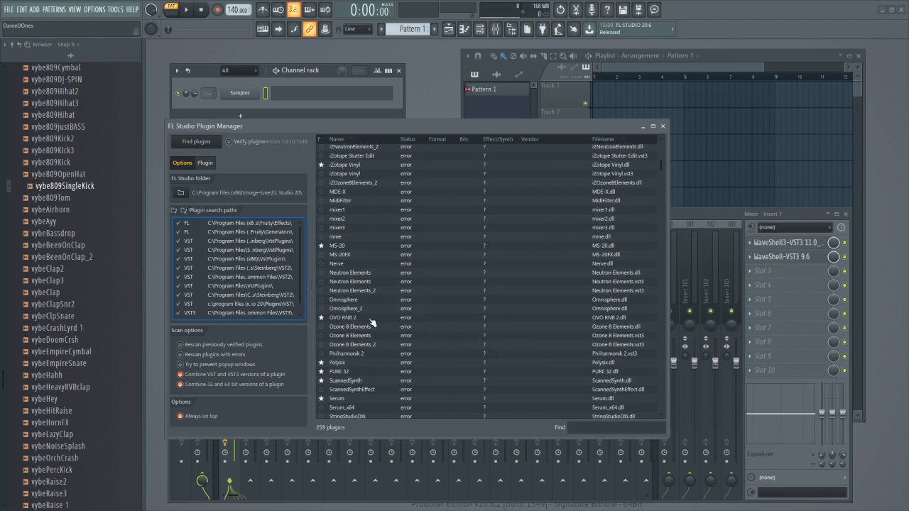
left_click(349, 318)
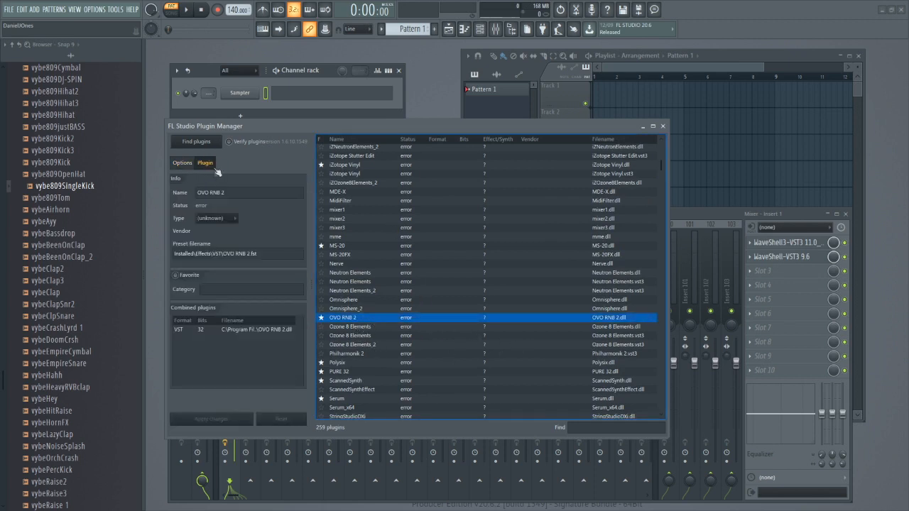
left_click(216, 218)
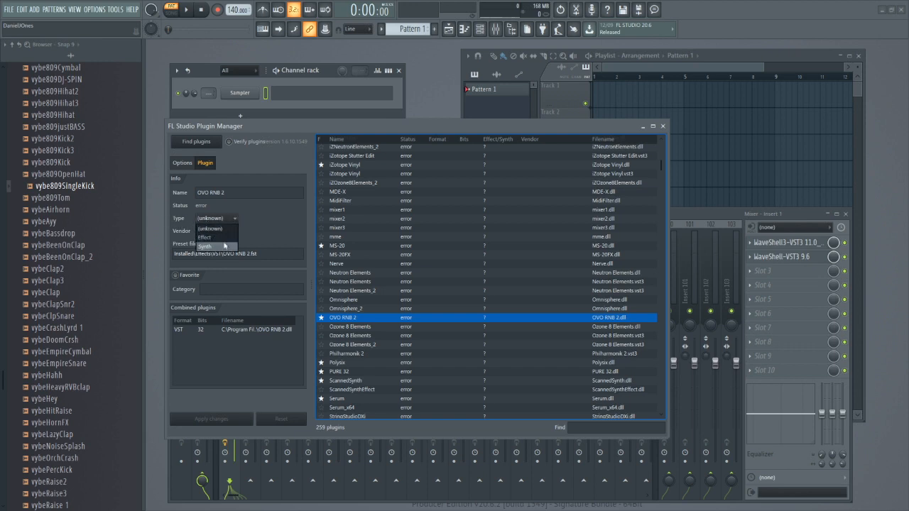
left_click(206, 247)
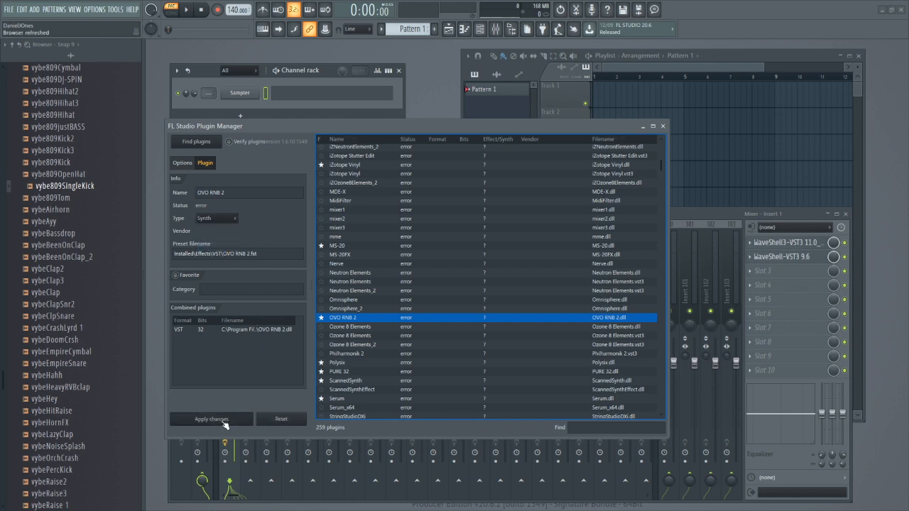
left_click(210, 418)
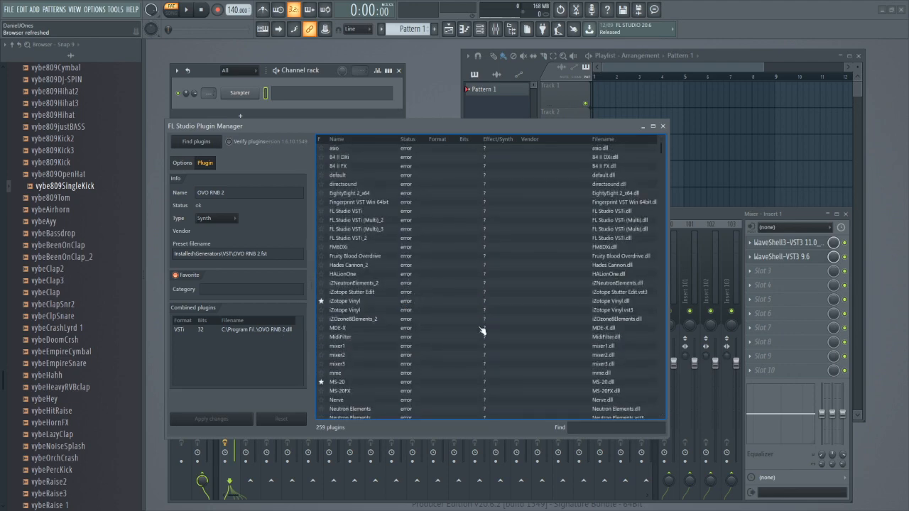
Verify a second errored plugin, apply the list changes and close the plugin manager
left_click(344, 301)
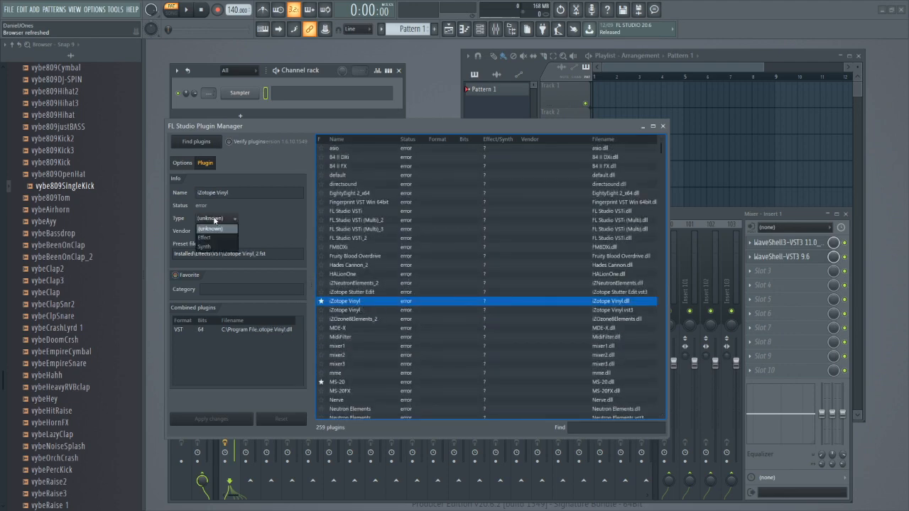
left_click(204, 237)
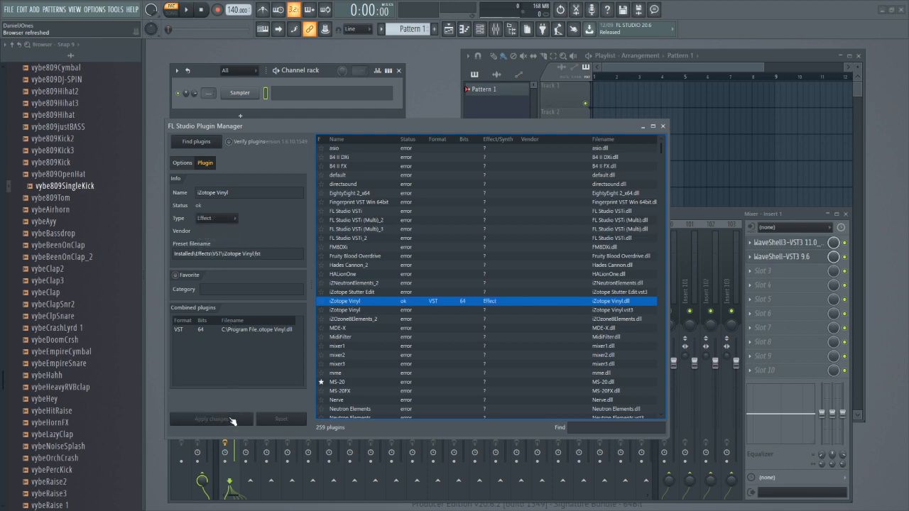
left_click(376, 310)
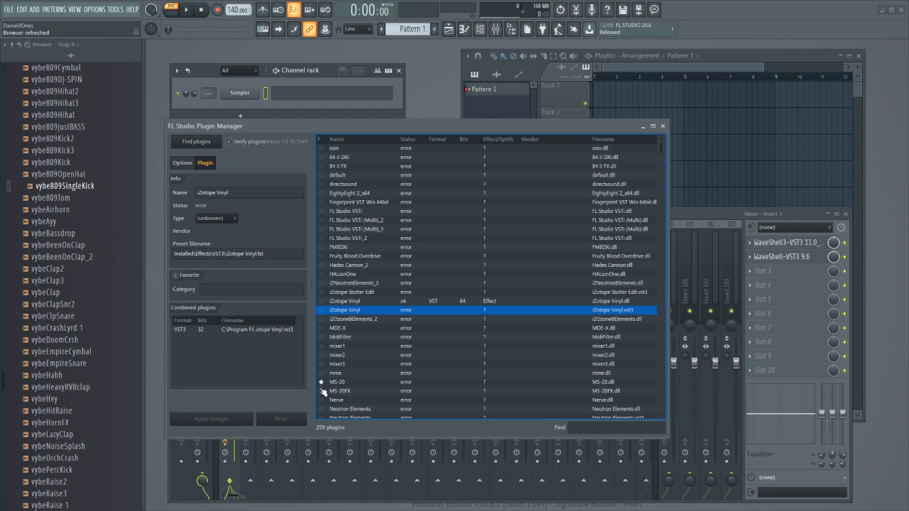
scroll("down", 3)
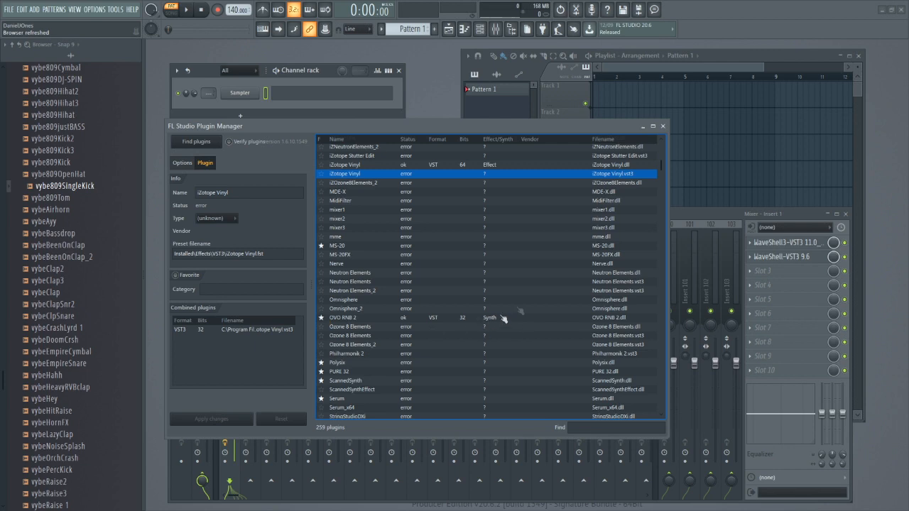
left_click(662, 125)
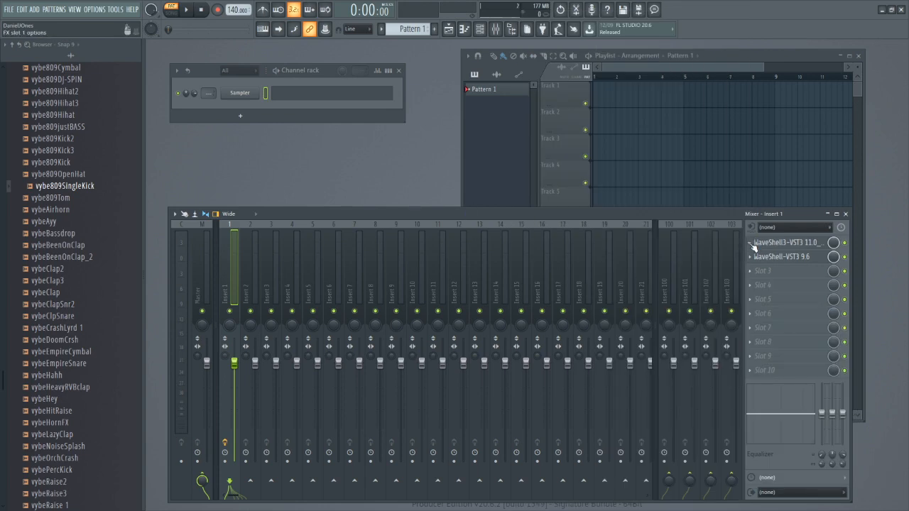
Delete the plugin from the first mixer effect slot and confirm
right_click(787, 242)
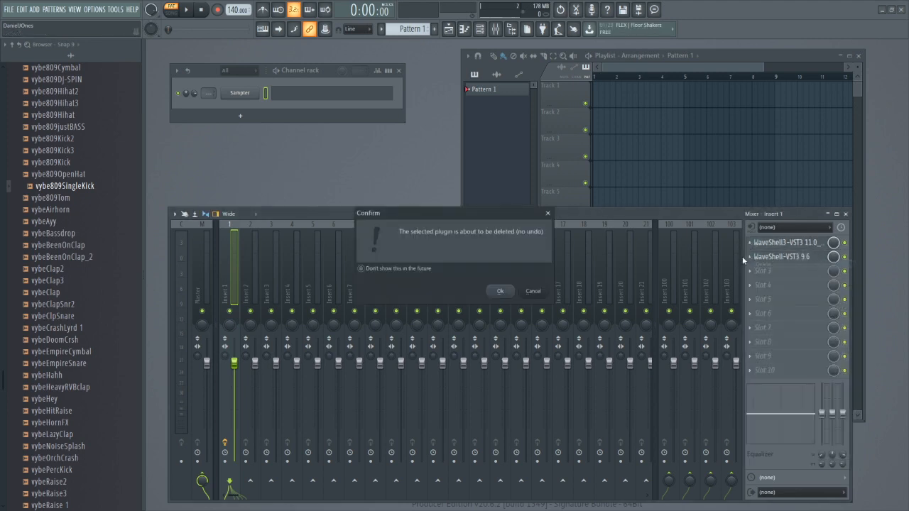
left_click(500, 291)
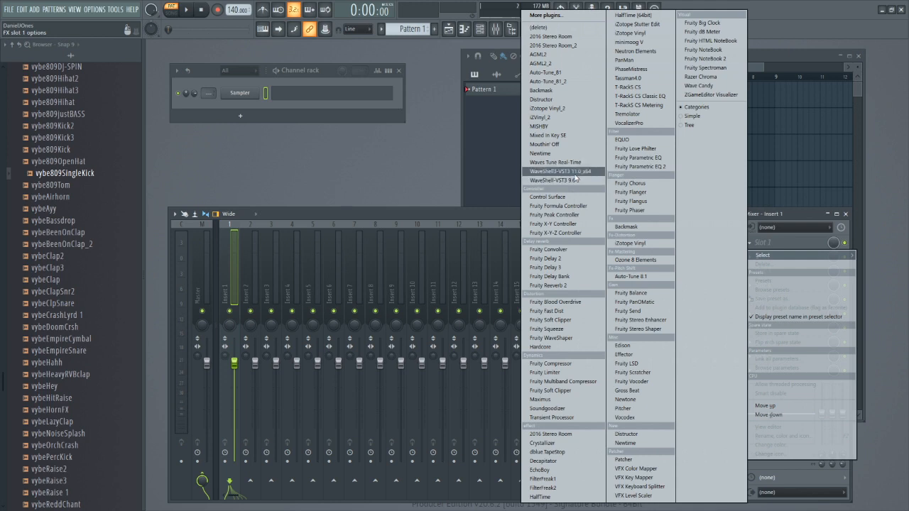
mouse_move(561, 181)
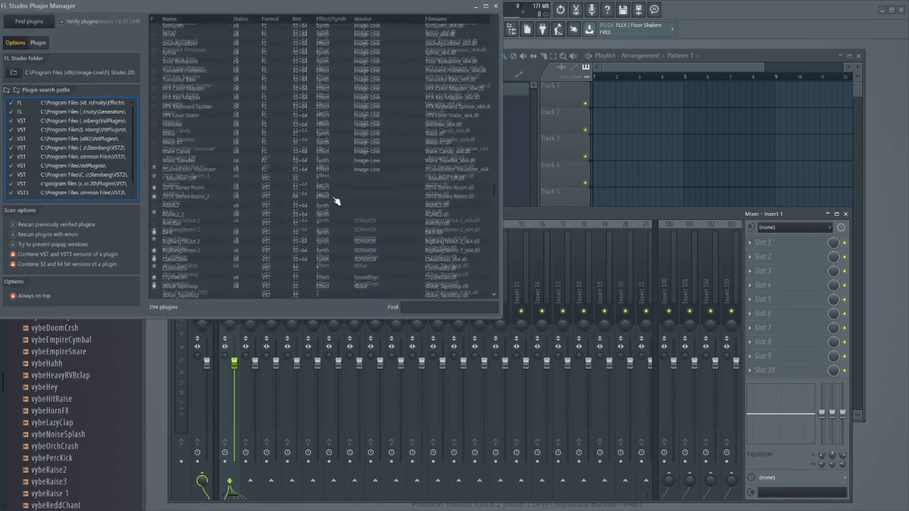
scroll("down", 3)
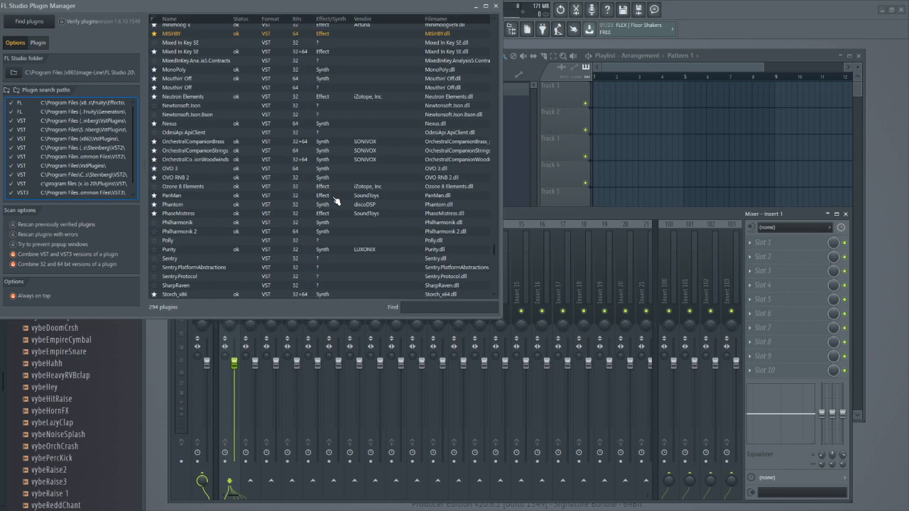
scroll("down", 3)
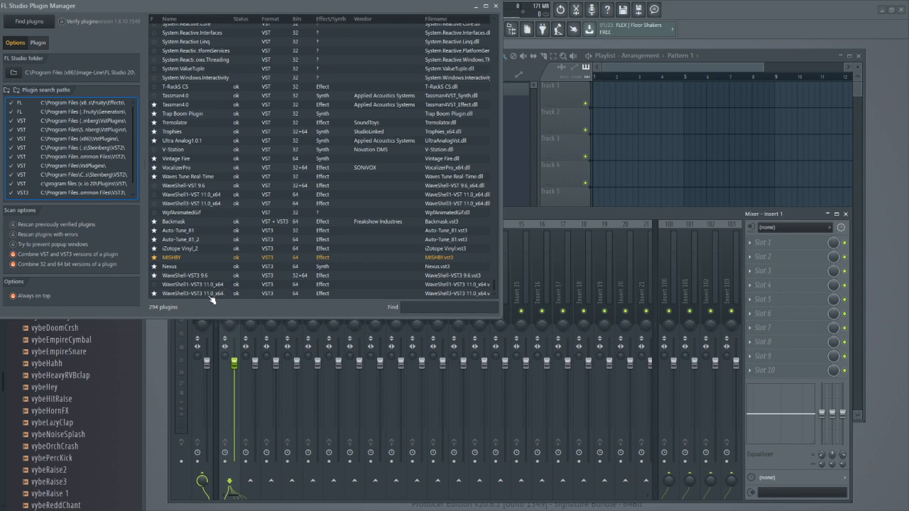
mouse_move(213, 299)
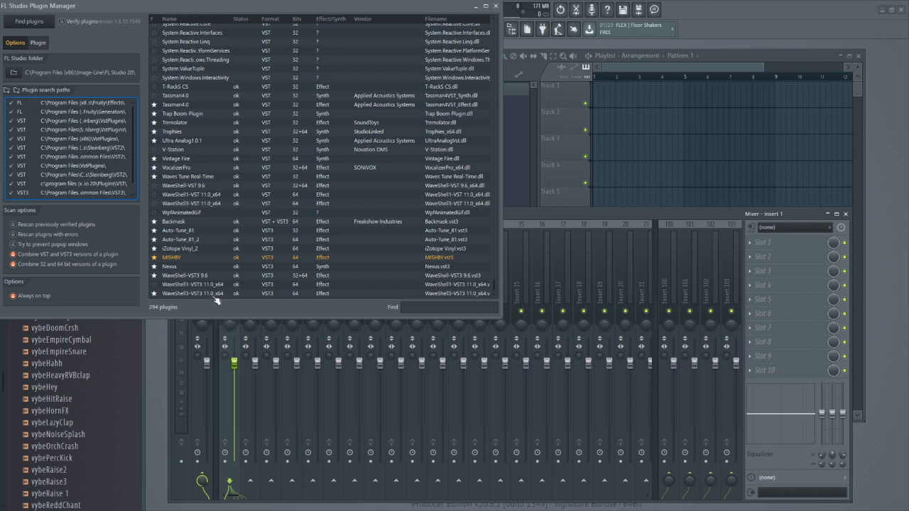
mouse_move(213, 298)
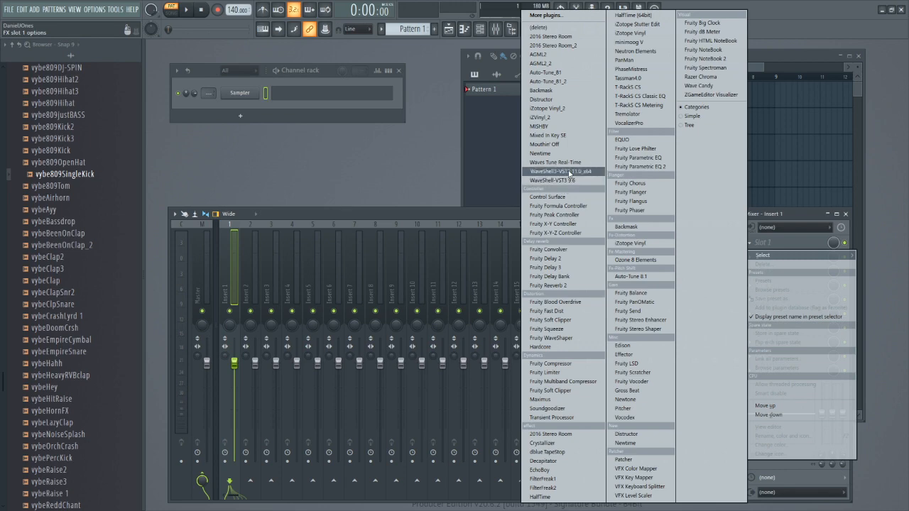
Load WaveShell-VST3 11.0 into the slot and pick OVox Stereo from its list
left_click(560, 172)
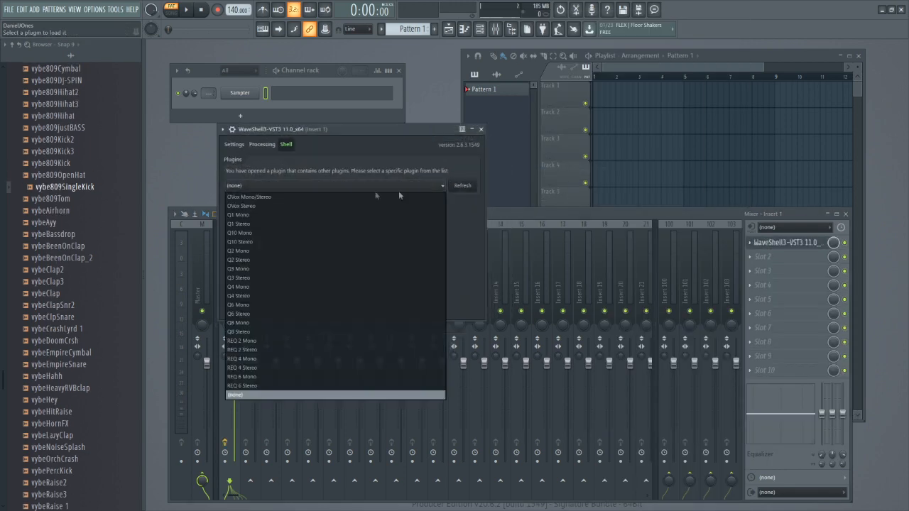
left_click(240, 205)
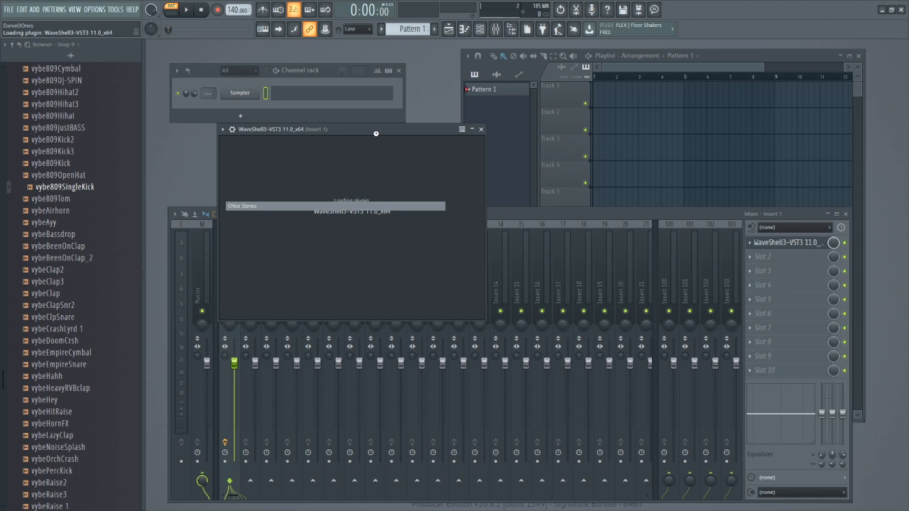
mouse_move(377, 136)
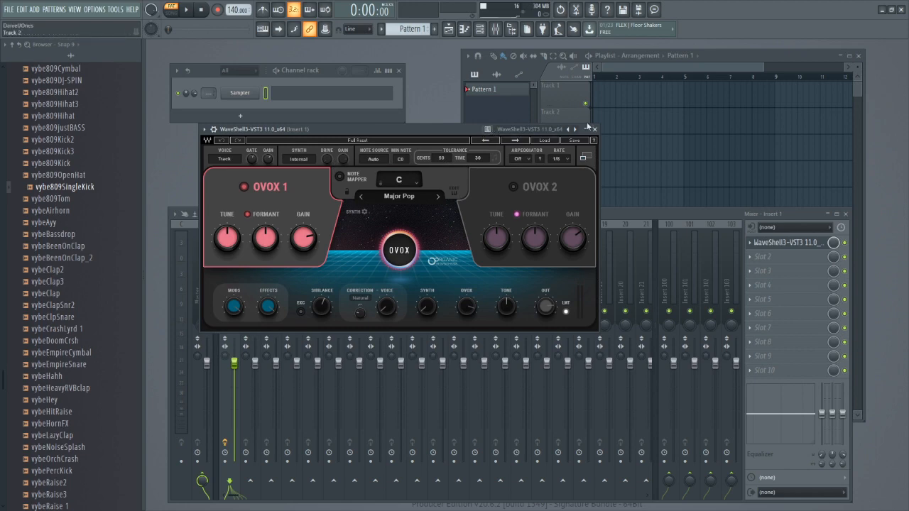
mouse_move(594, 129)
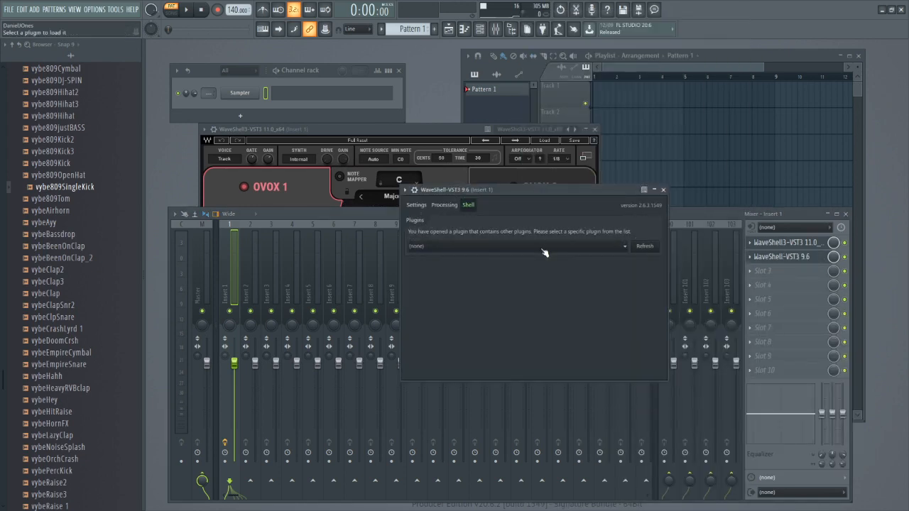
Refresh the WaveShell-VST3 9.6 plugin list and load the vintage compressor
left_click(514, 246)
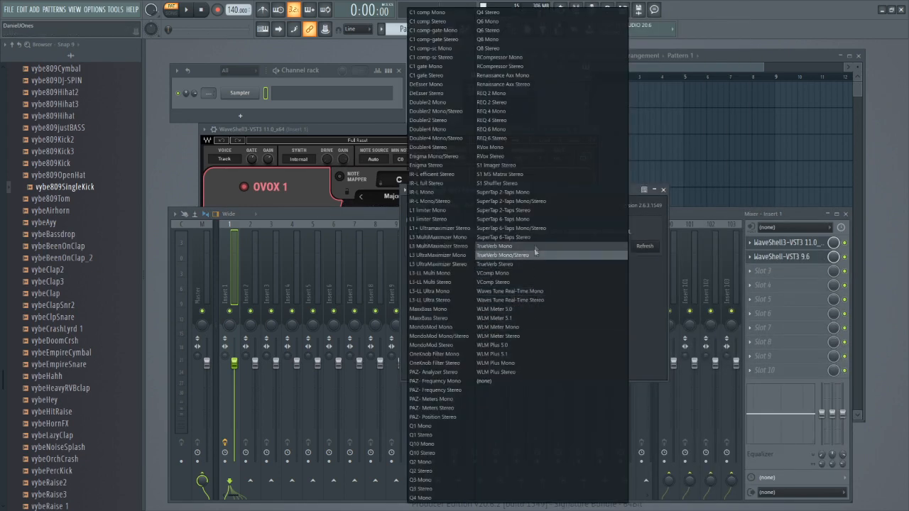
mouse_move(429, 291)
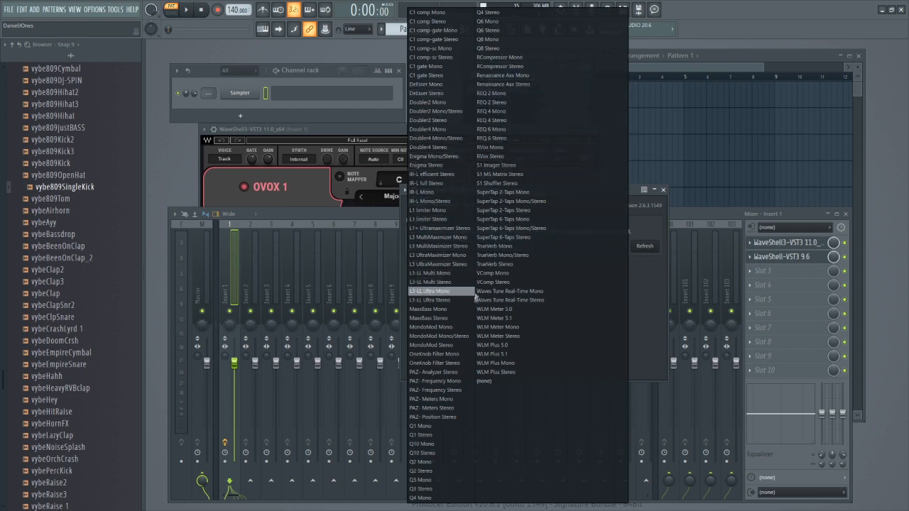
left_click(428, 290)
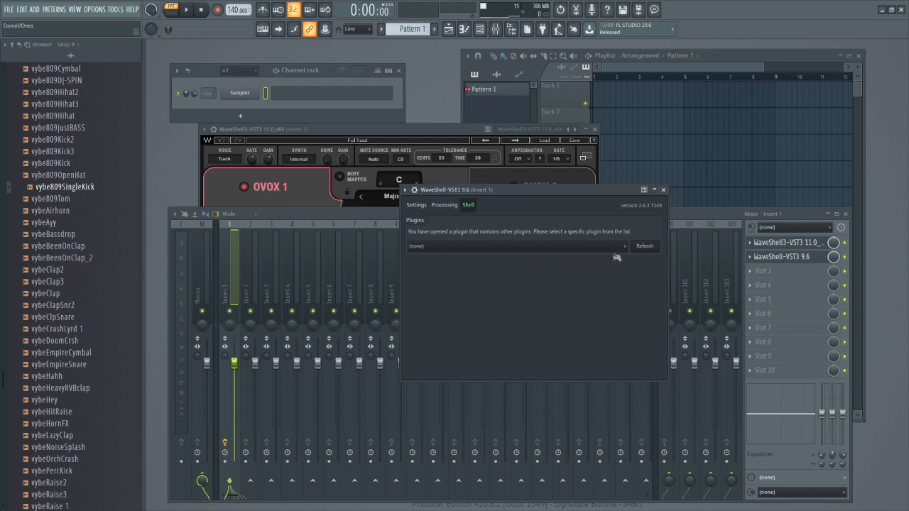
left_click(514, 247)
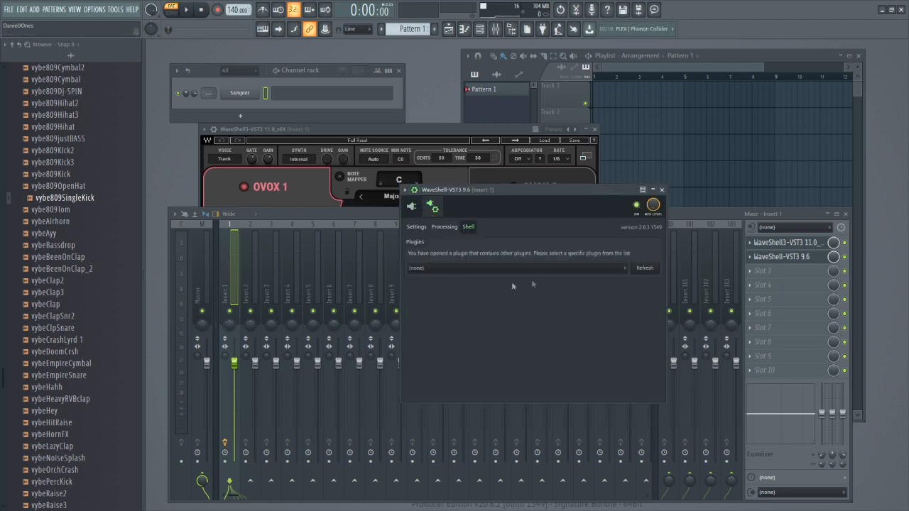
left_click(517, 267)
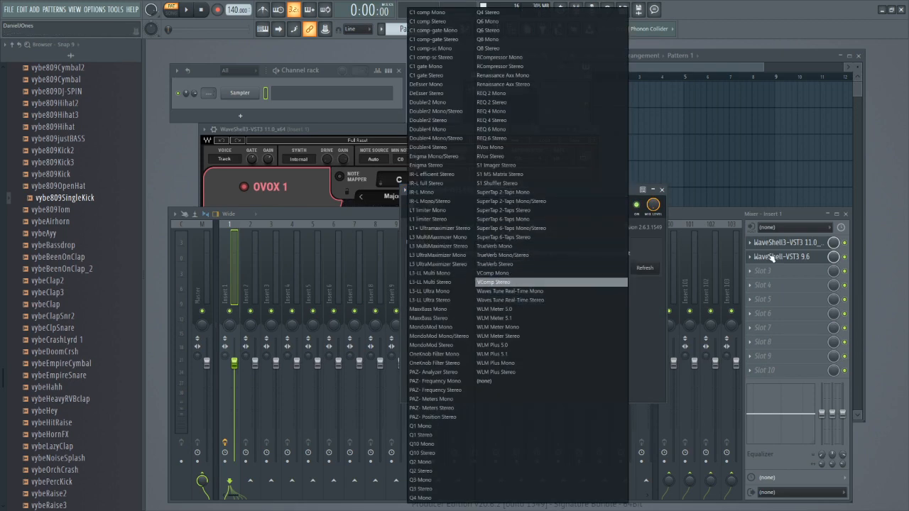
mouse_move(522, 291)
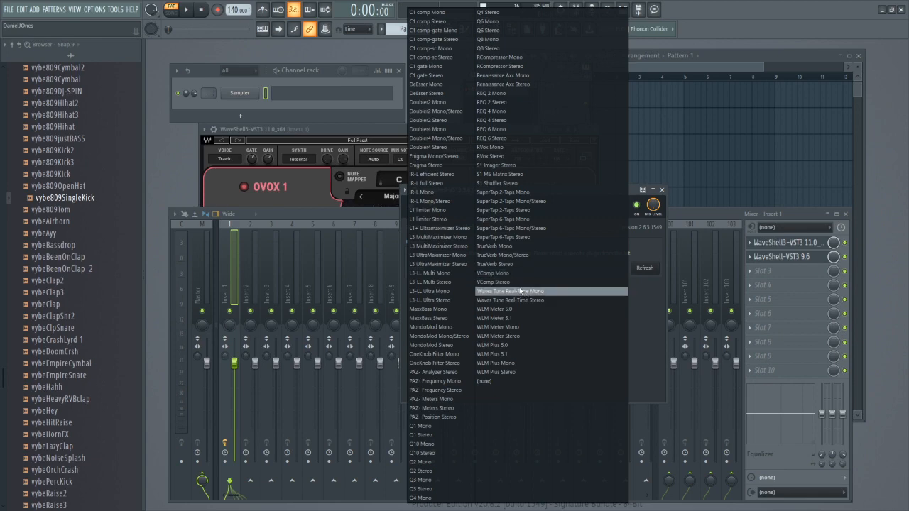
left_click(510, 291)
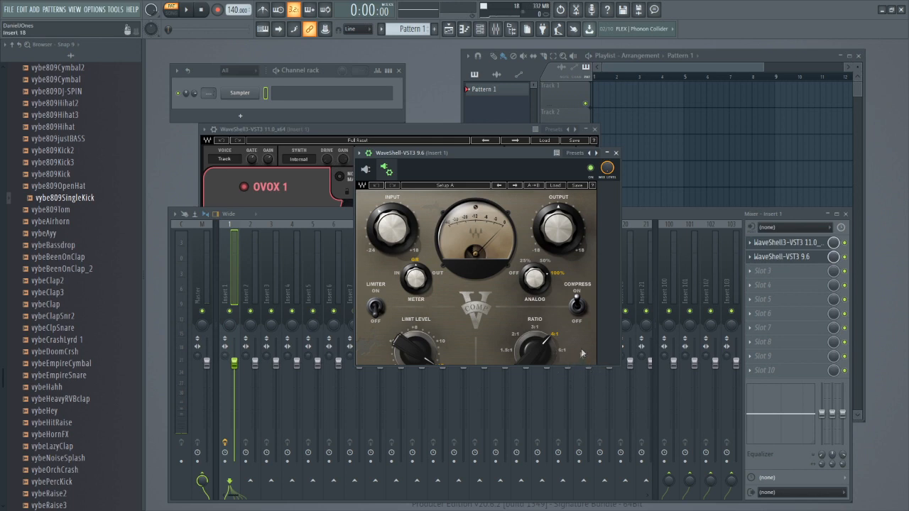
Reopen the compressor window from the mixer slots, then bring the OVox window to the front
left_click(615, 153)
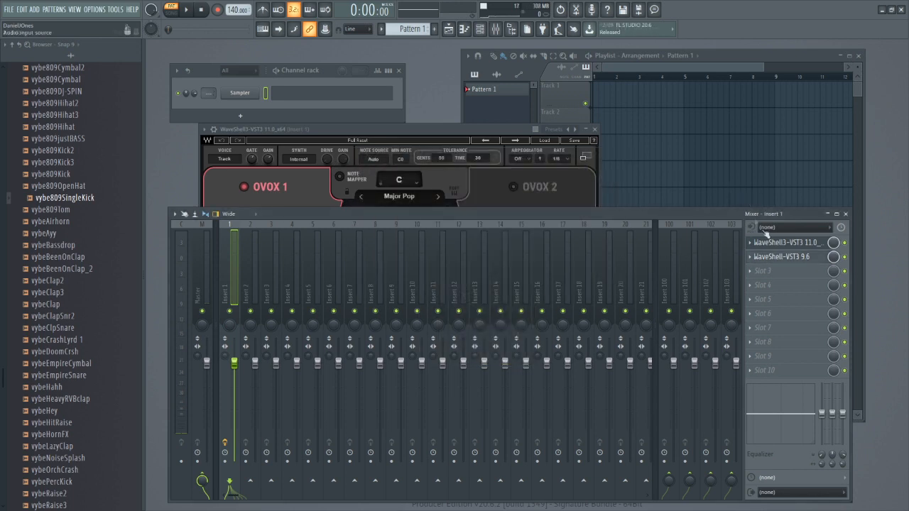
left_click(781, 255)
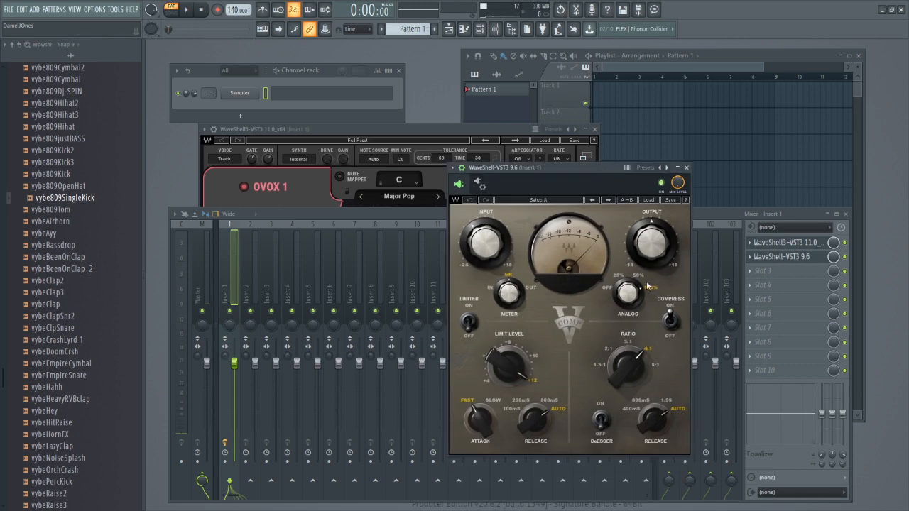
left_click(686, 168)
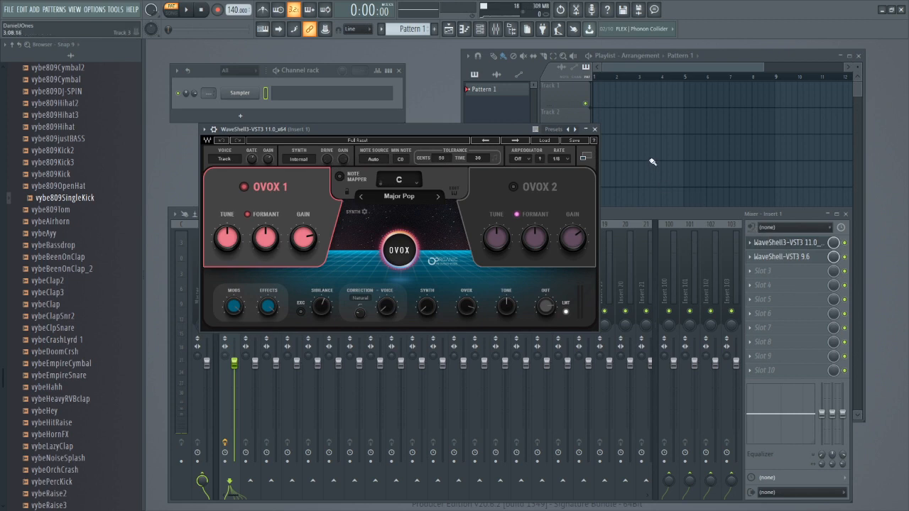
mouse_move(636, 155)
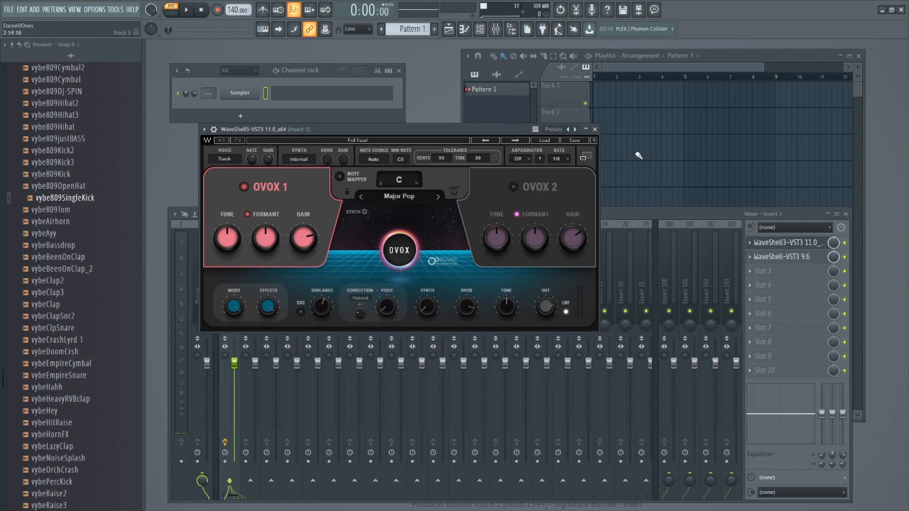